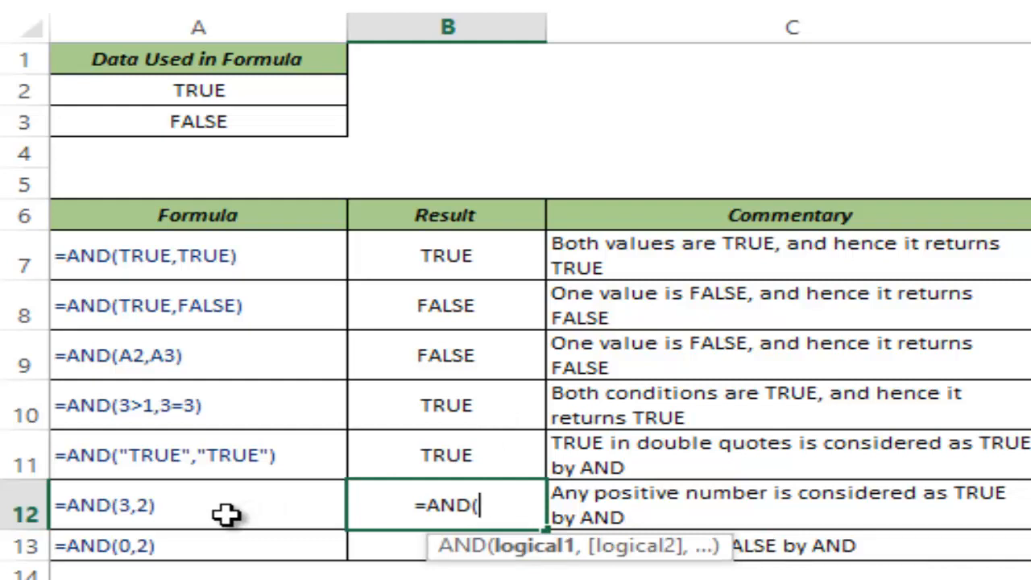
{"action": "type", "text": "=AND(0"}
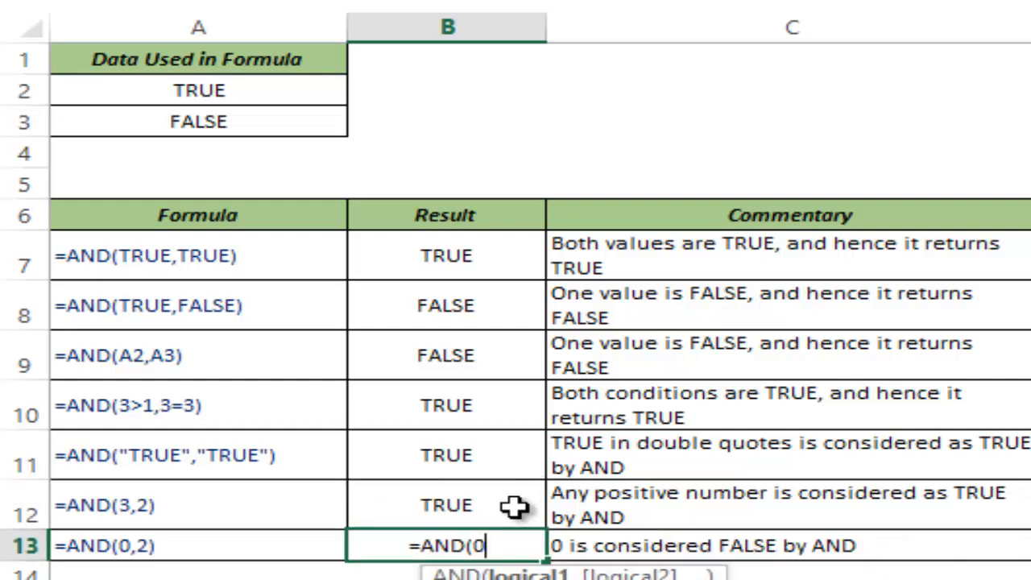